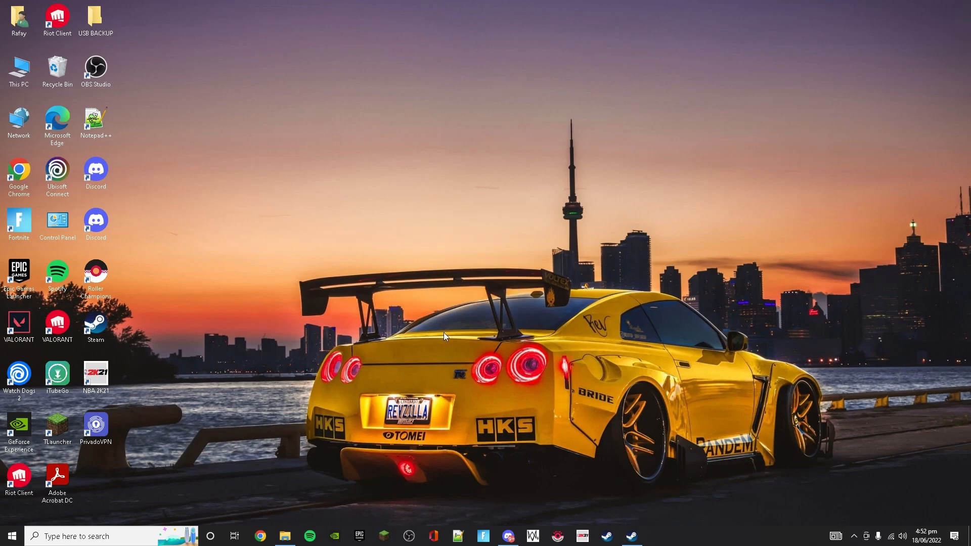
mouse_move(592, 397)
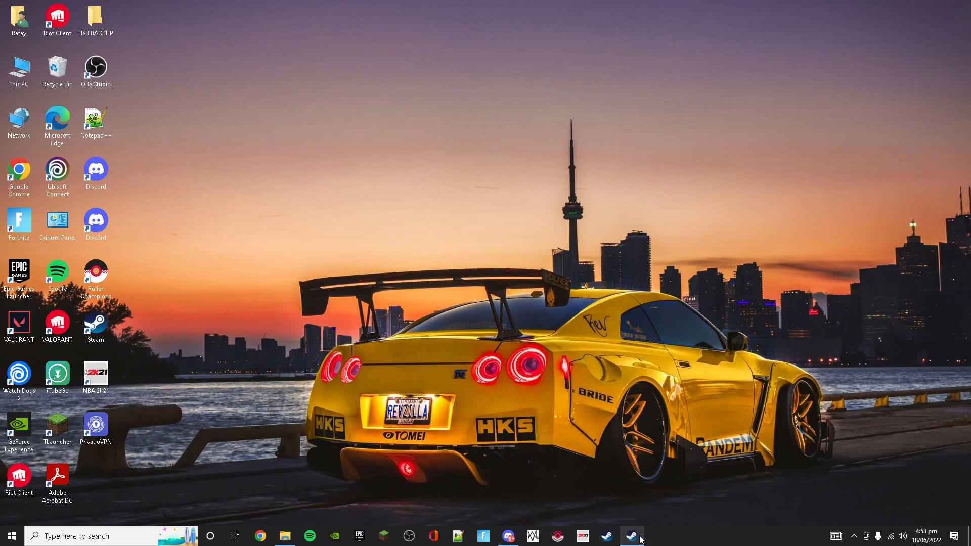
- Add Redout 2 to the Steam cart at $10.49 USD from its store page
click(630, 536)
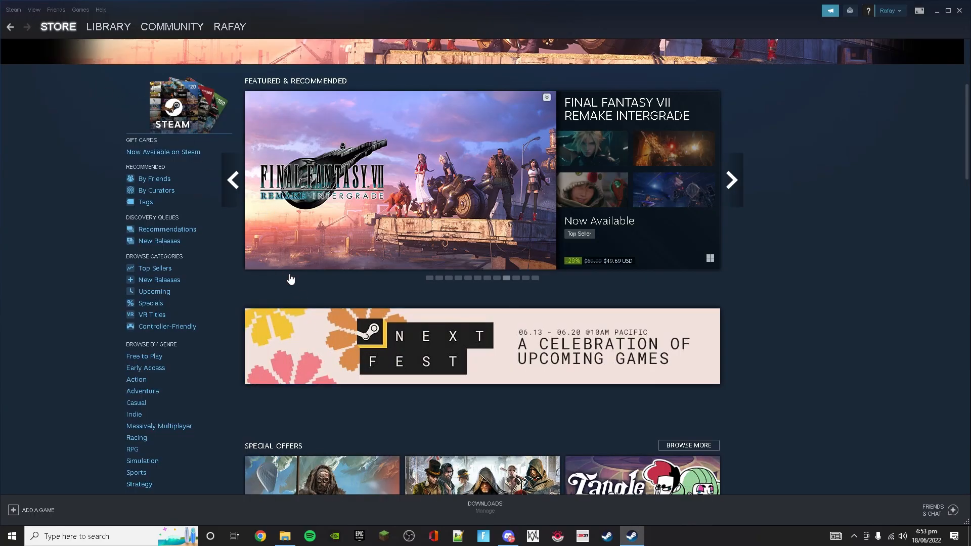
scroll(down, 3)
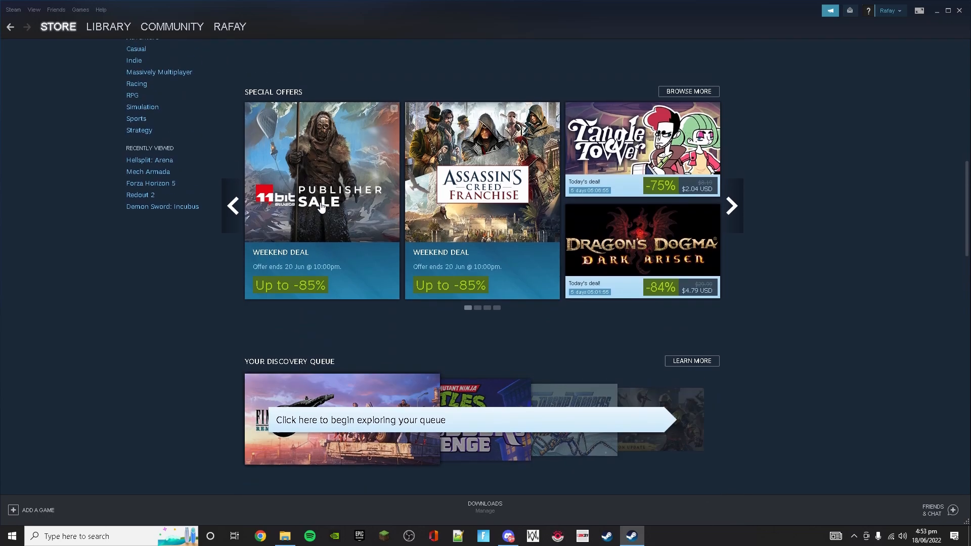
scroll(down, 3)
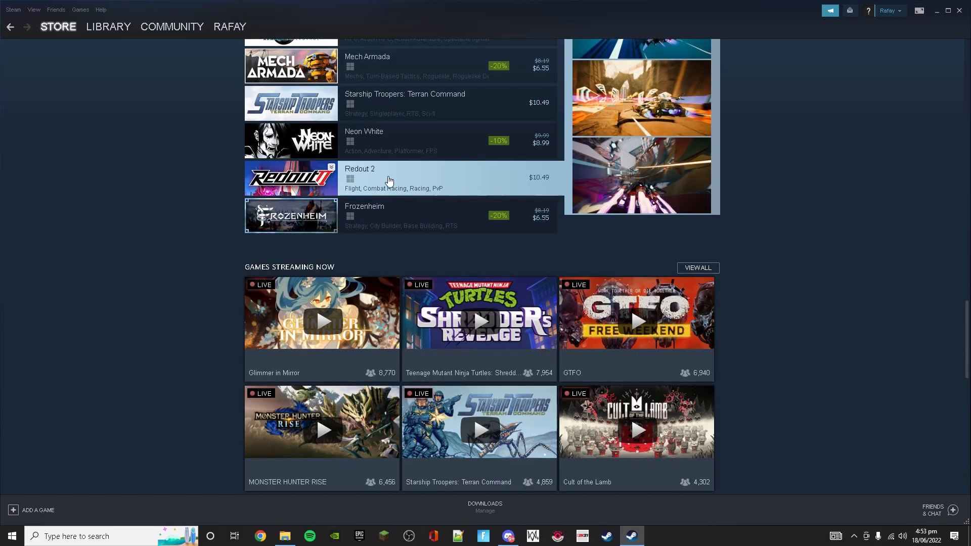
click(359, 178)
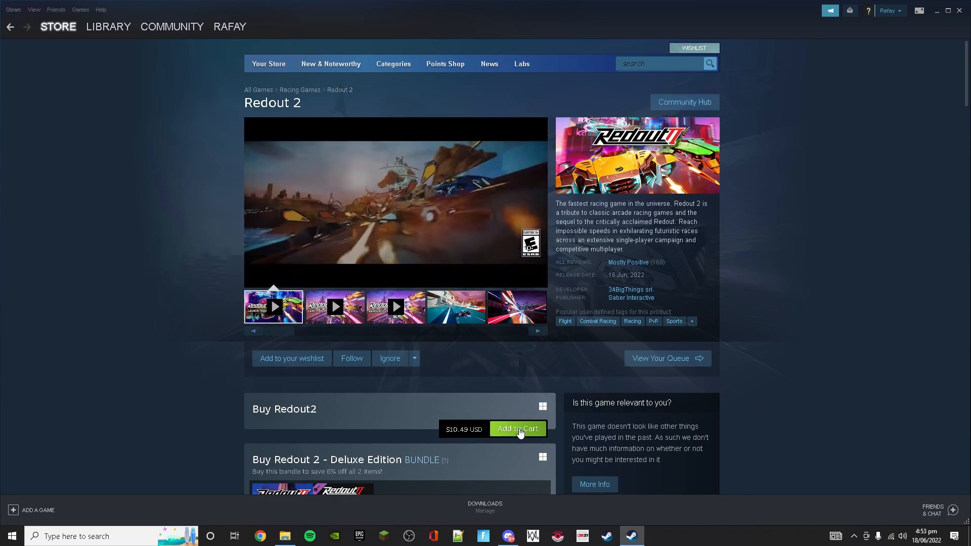
click(517, 429)
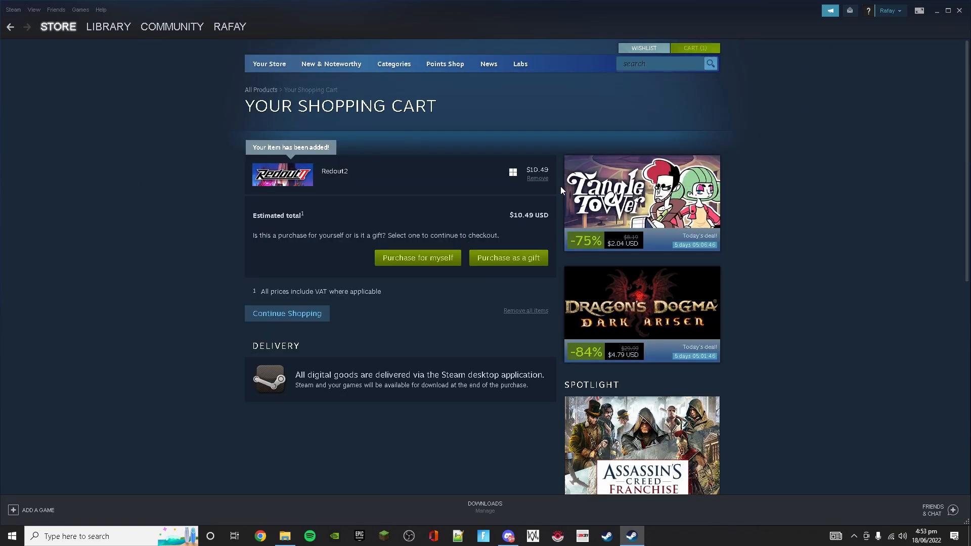
mouse_move(545, 215)
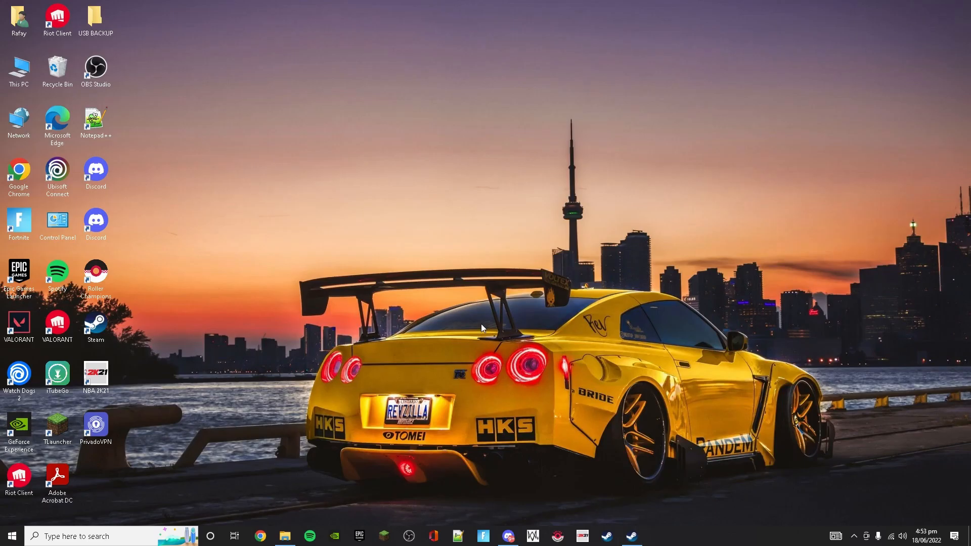
- Search Windows for 'printers & scanners' text and launch PrivadoVPN from the results
click(9, 536)
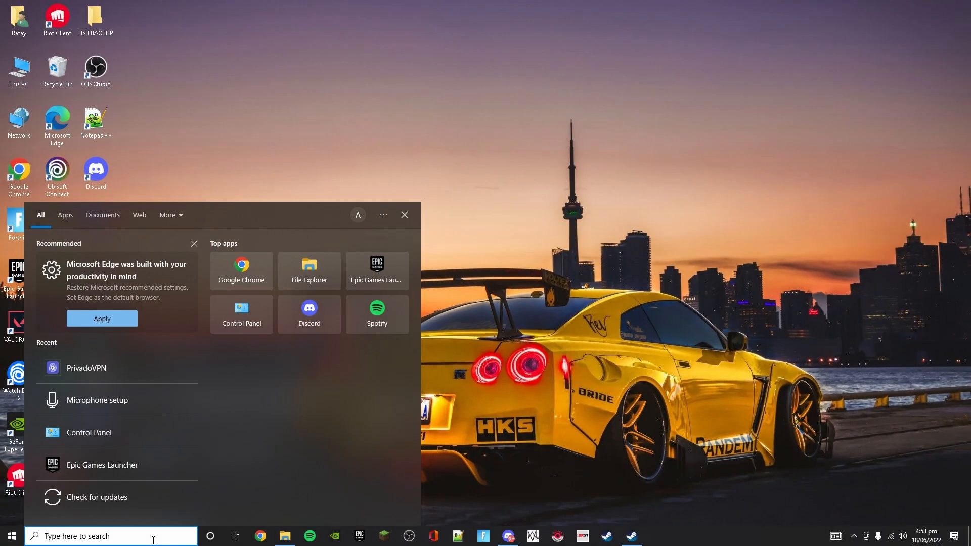
text(p)
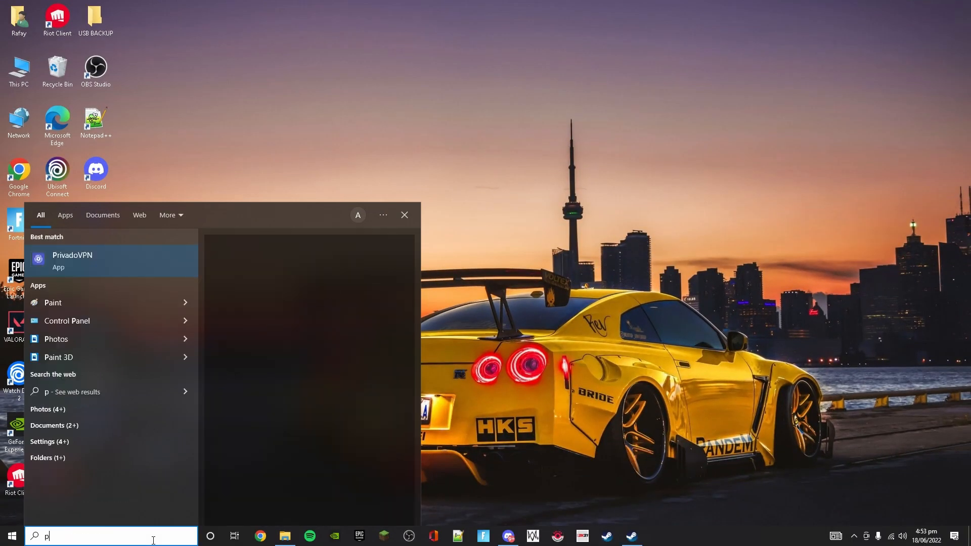
text(rinters & scanners)
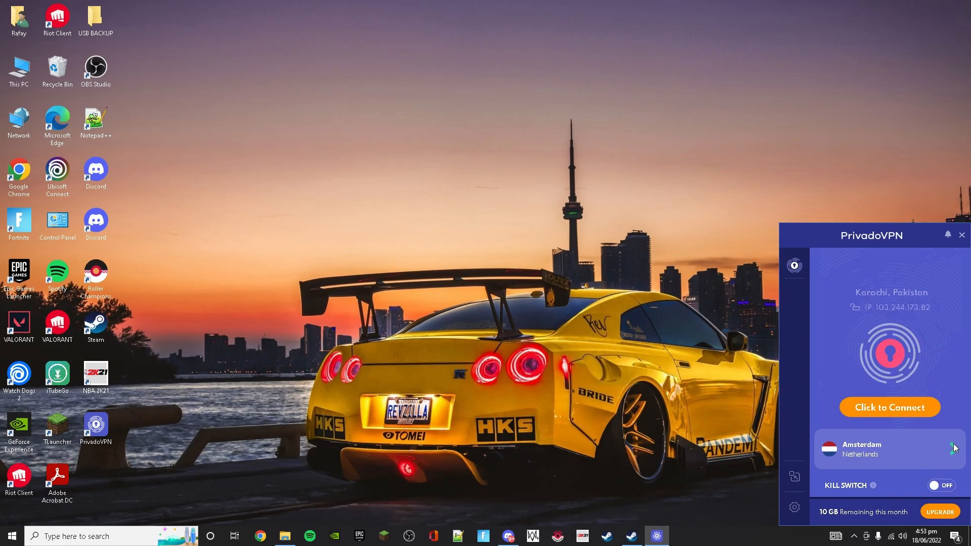
- Connect PrivadoVPN to the Amsterdam server under Netherlands in the location list
click(890, 449)
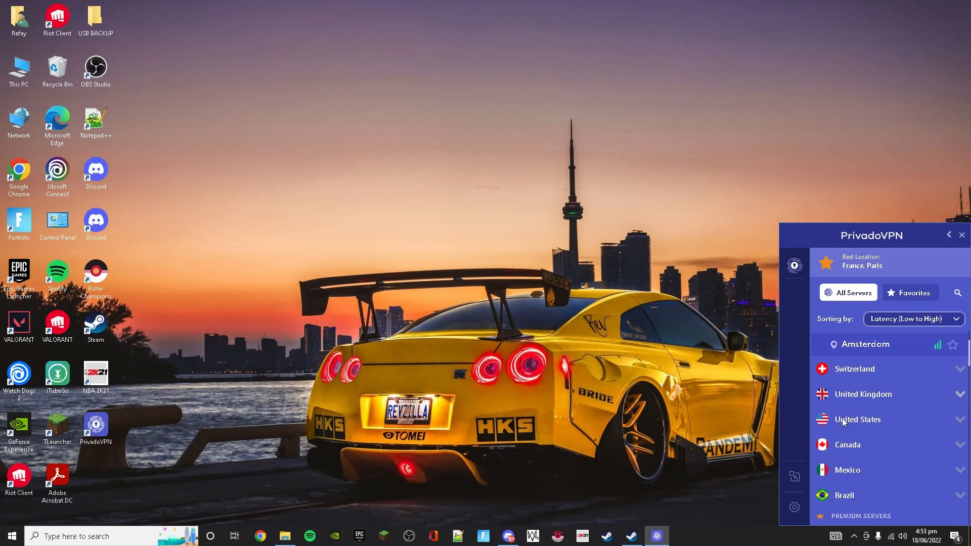
scroll(down, 3)
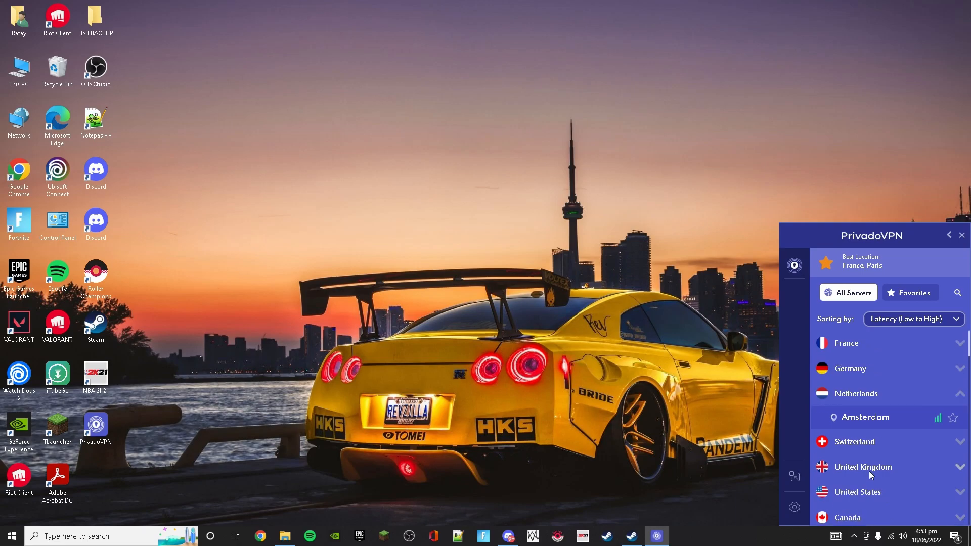
mouse_move(870, 475)
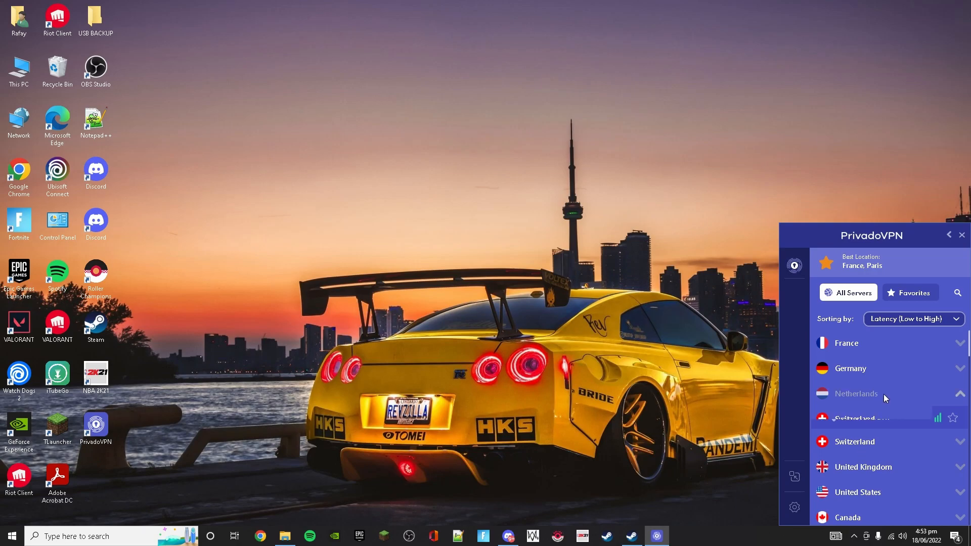
click(857, 393)
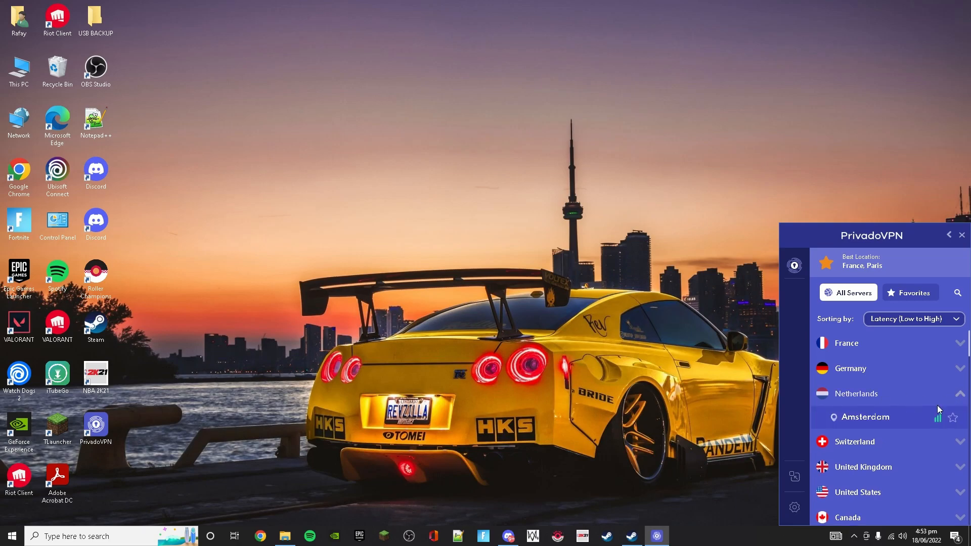
click(865, 417)
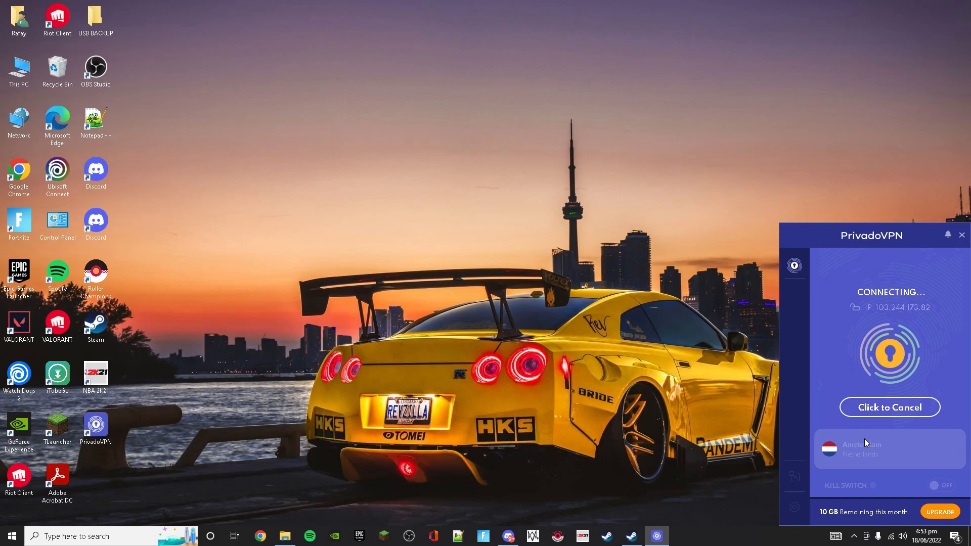
mouse_move(925, 469)
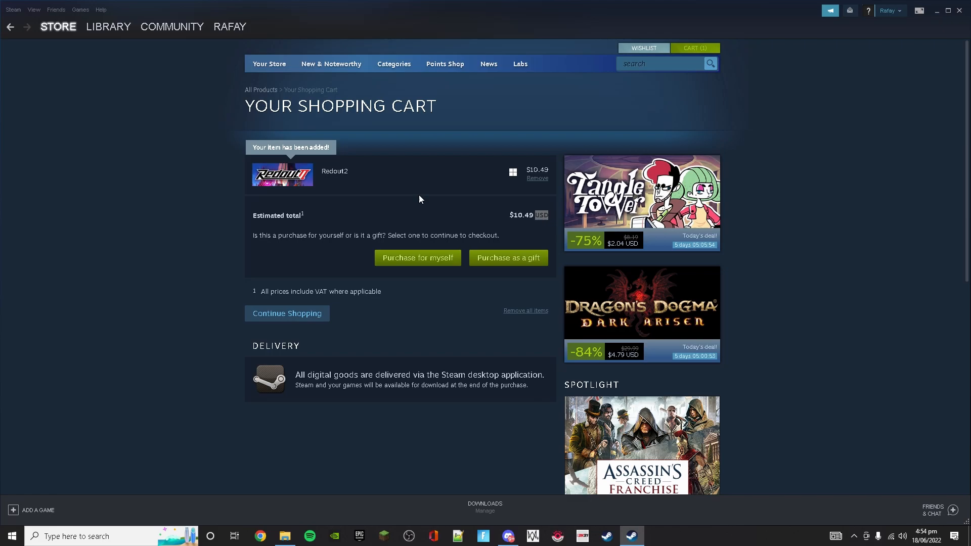
- Reload Steam and show the cart with Redout 2 at 29,99€ for Netherlands
click(631, 535)
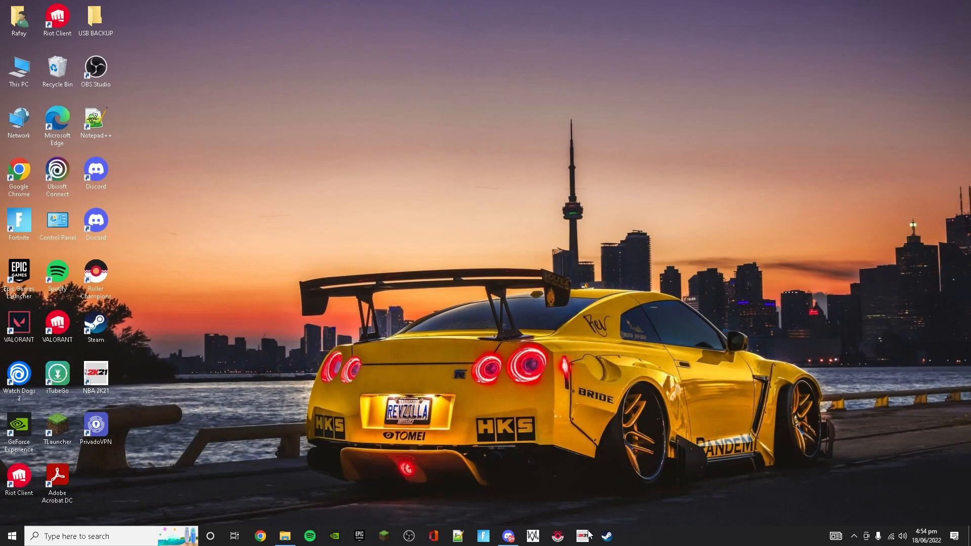
click(630, 536)
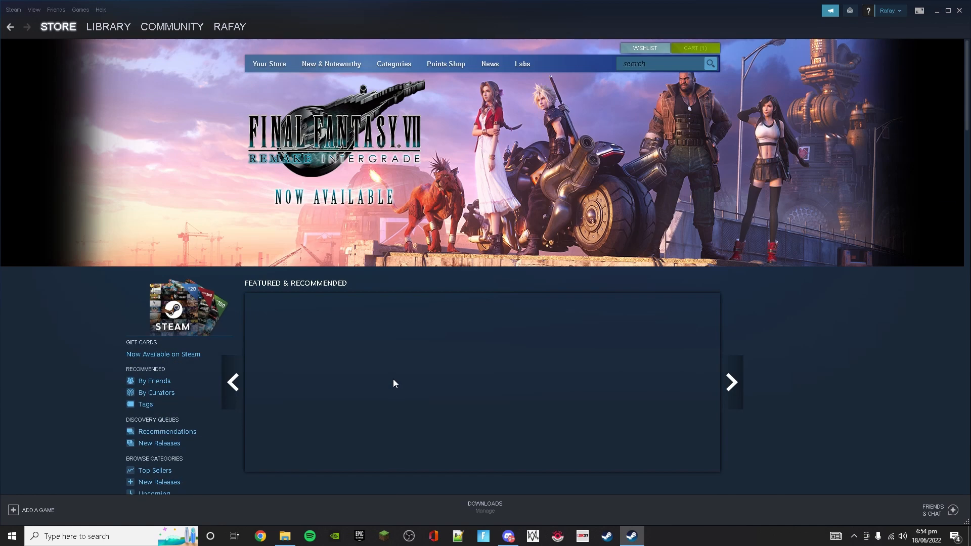
scroll(down, 3)
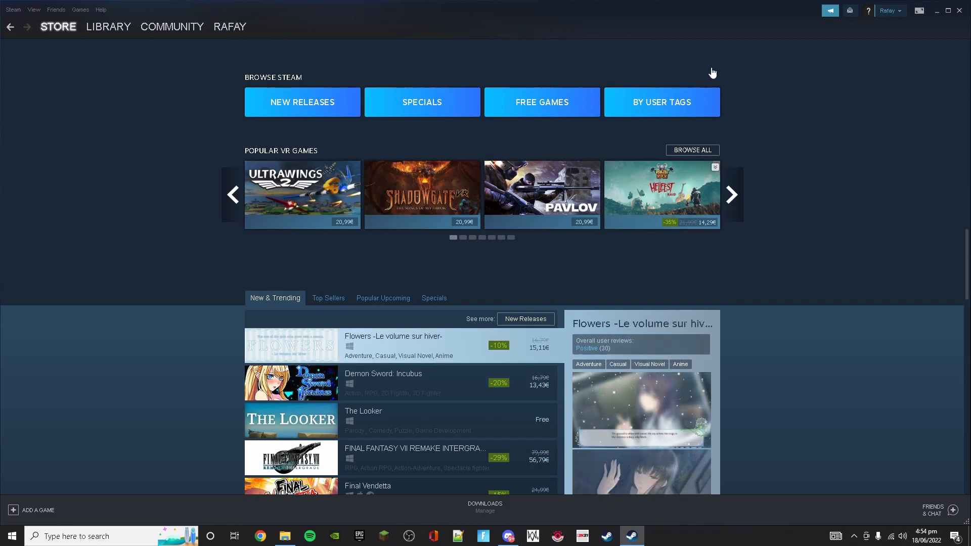
click(392, 336)
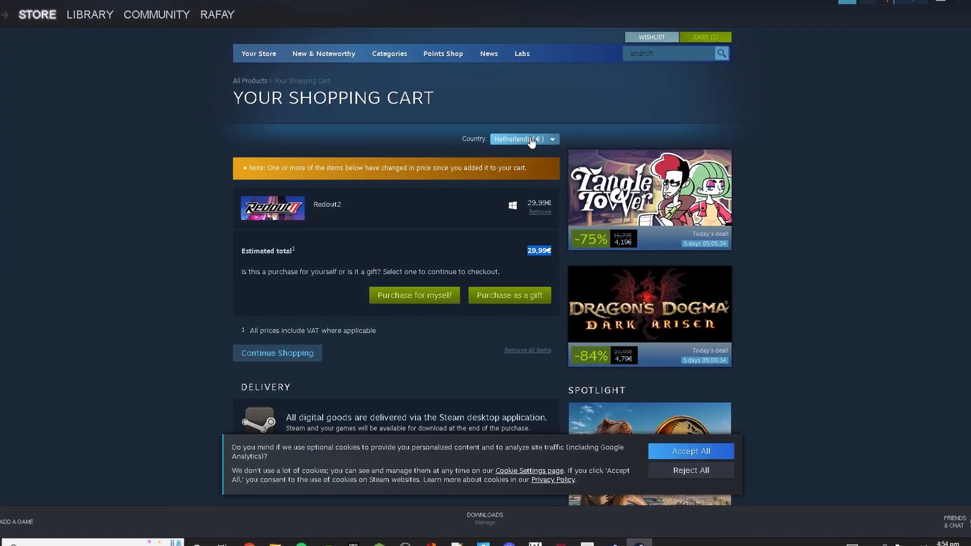
click(522, 139)
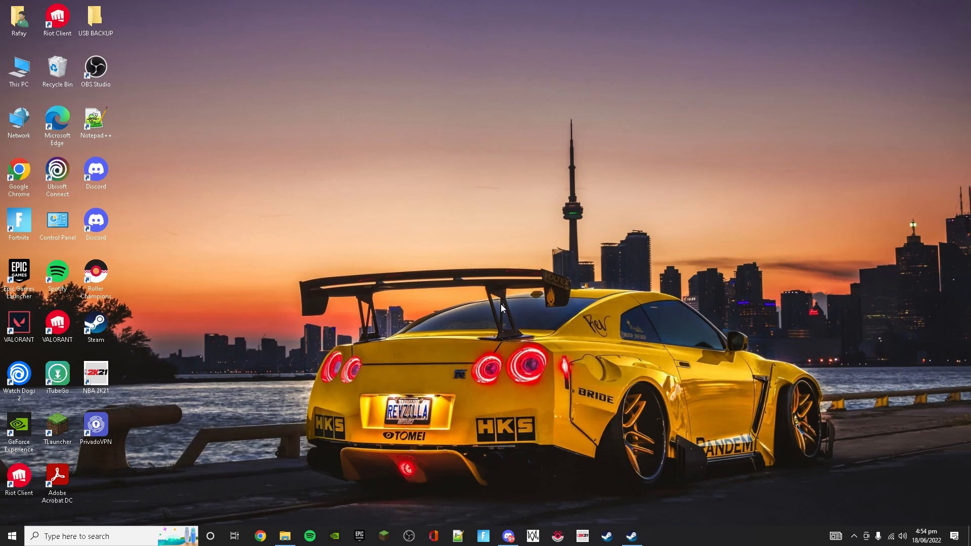
mouse_move(501, 238)
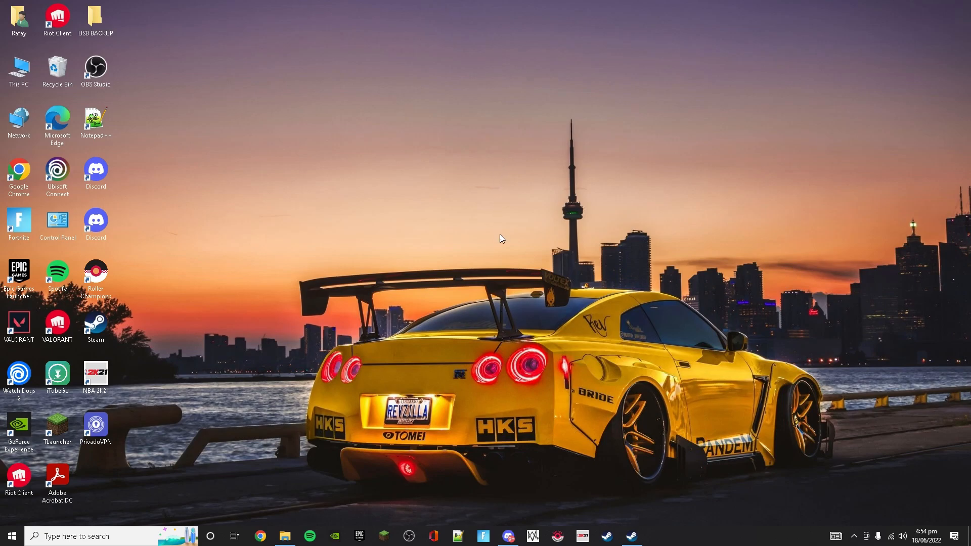